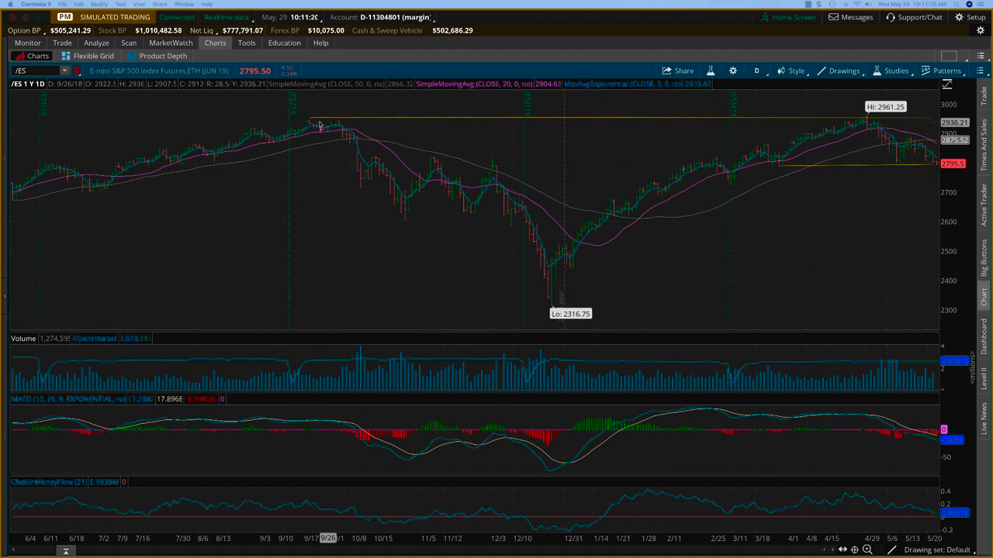
pyautogui.moveTo(865, 116)
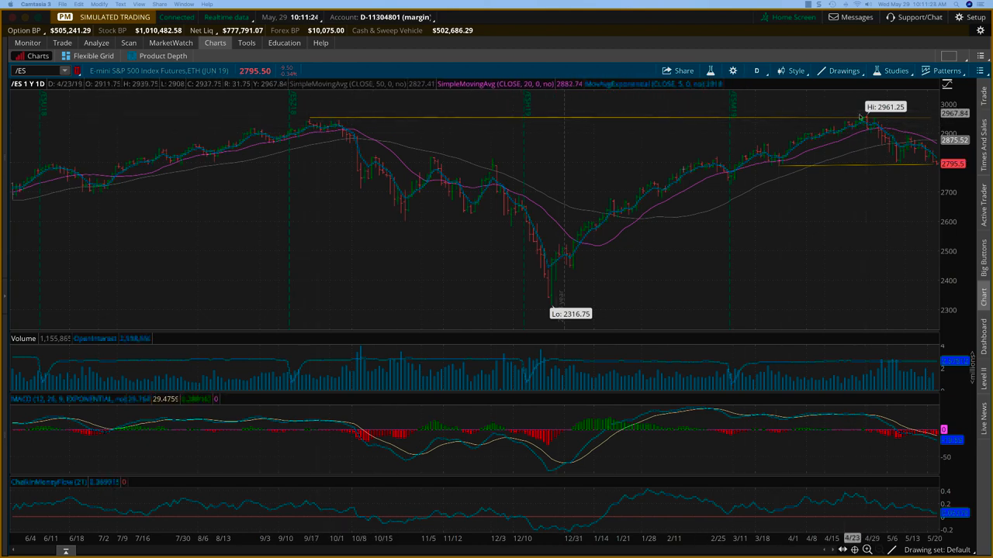
pyautogui.moveTo(866, 118)
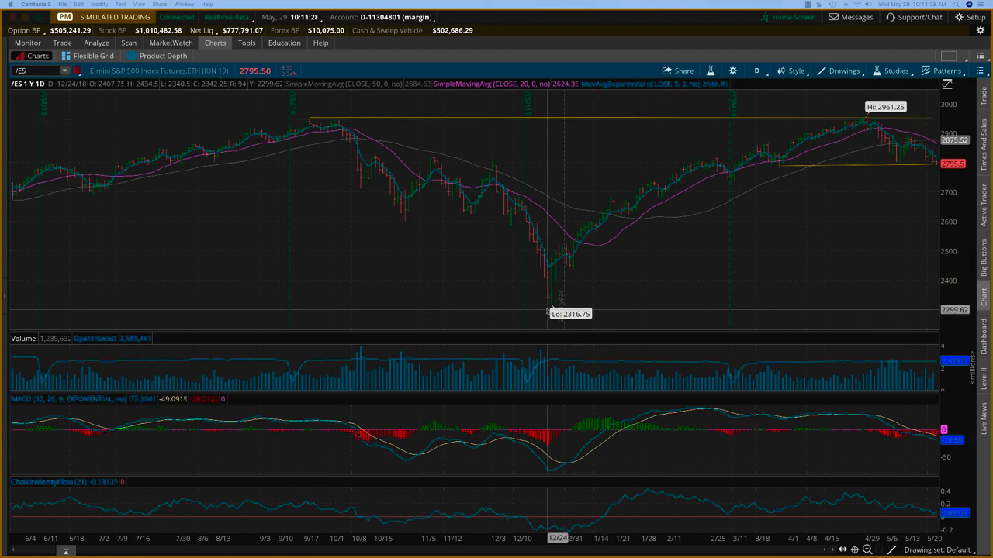
pyautogui.moveTo(298, 124)
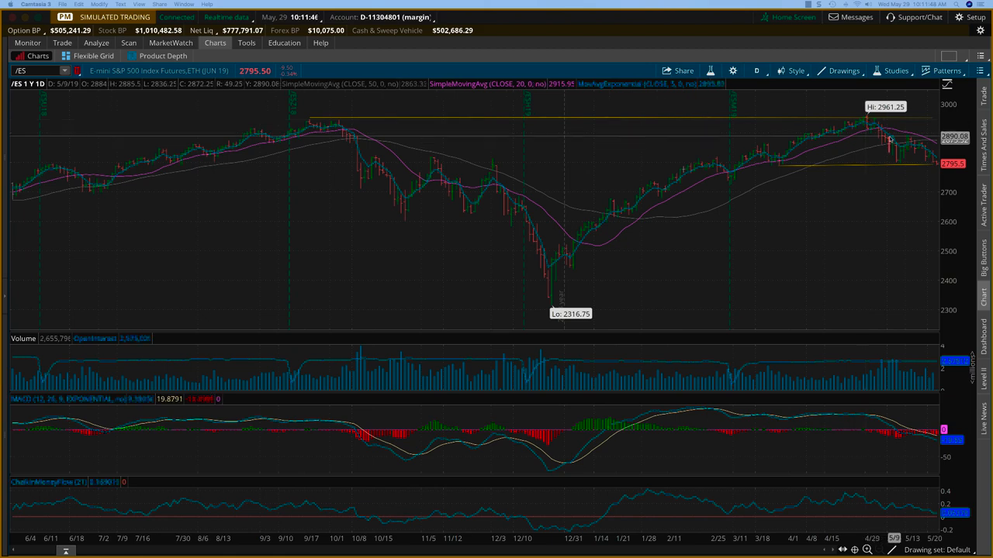
pyautogui.moveTo(912, 147)
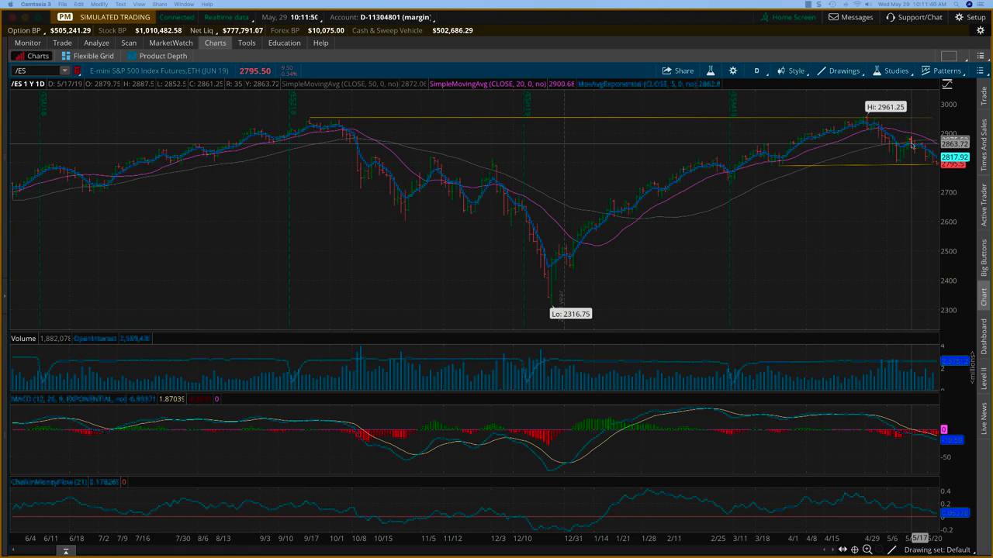
pyautogui.moveTo(540, 290)
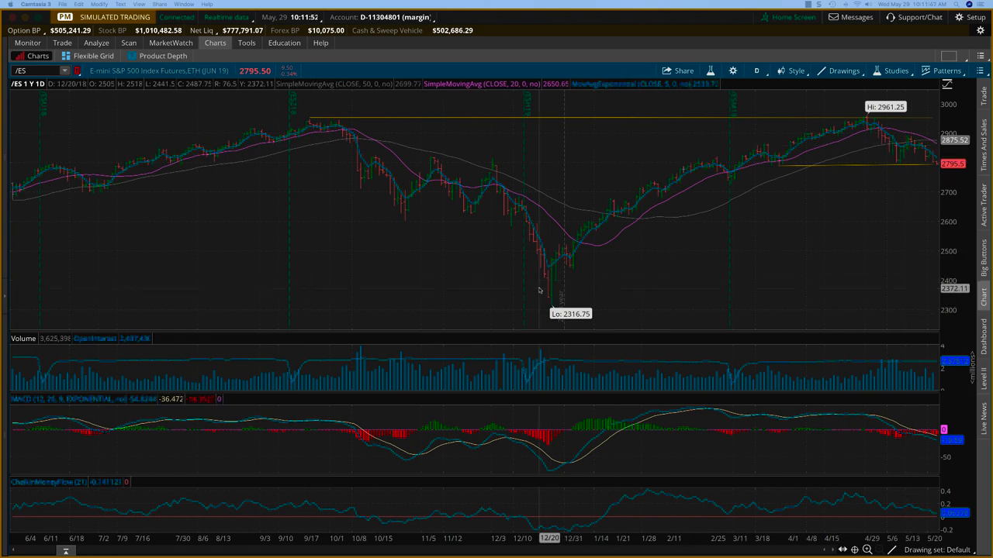
pyautogui.moveTo(546, 304)
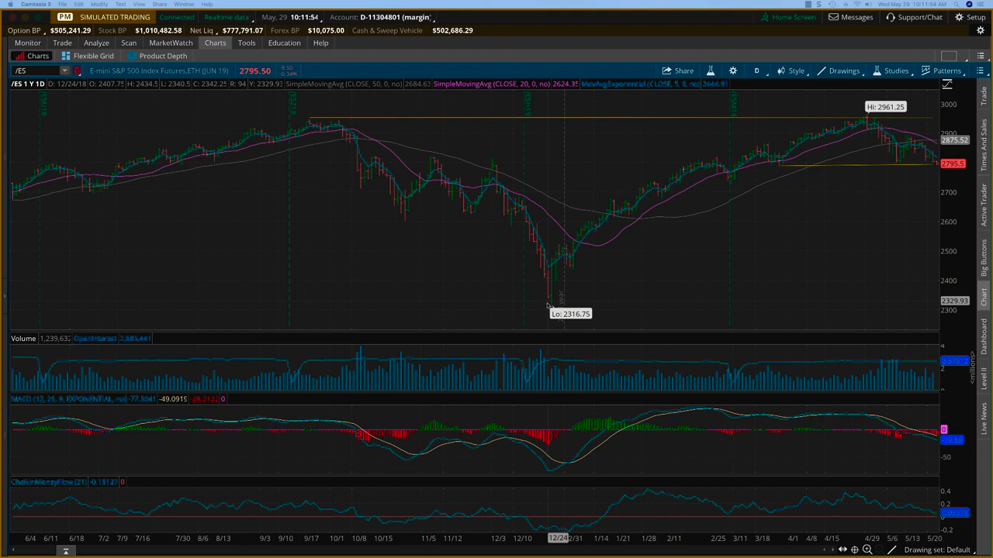
pyautogui.moveTo(568, 260)
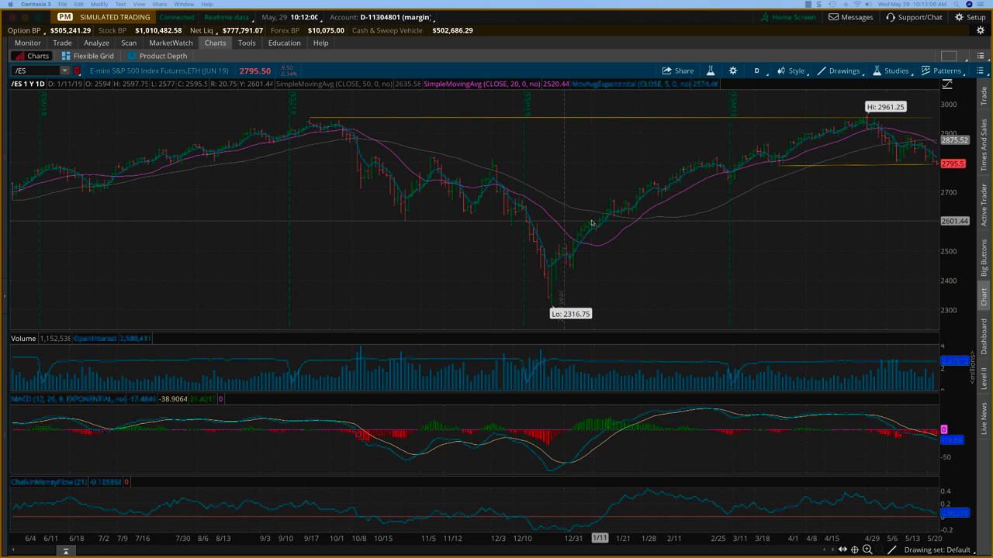
pyautogui.moveTo(613, 202)
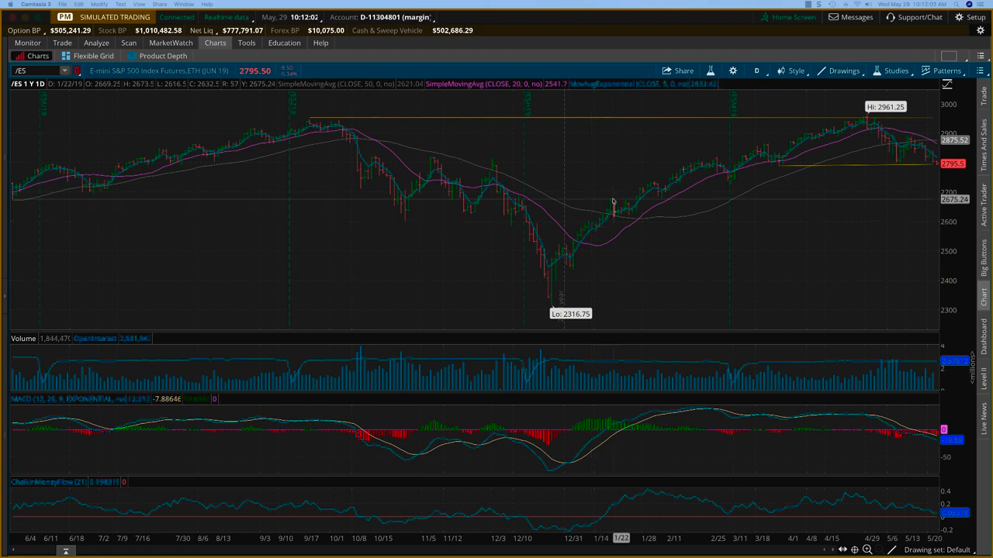
pyautogui.moveTo(681, 179)
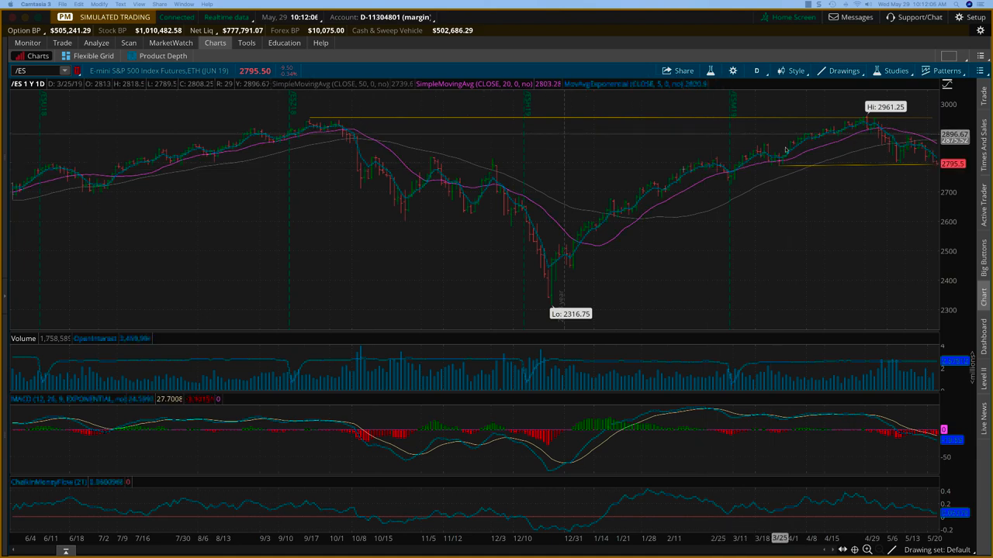
pyautogui.moveTo(862, 123)
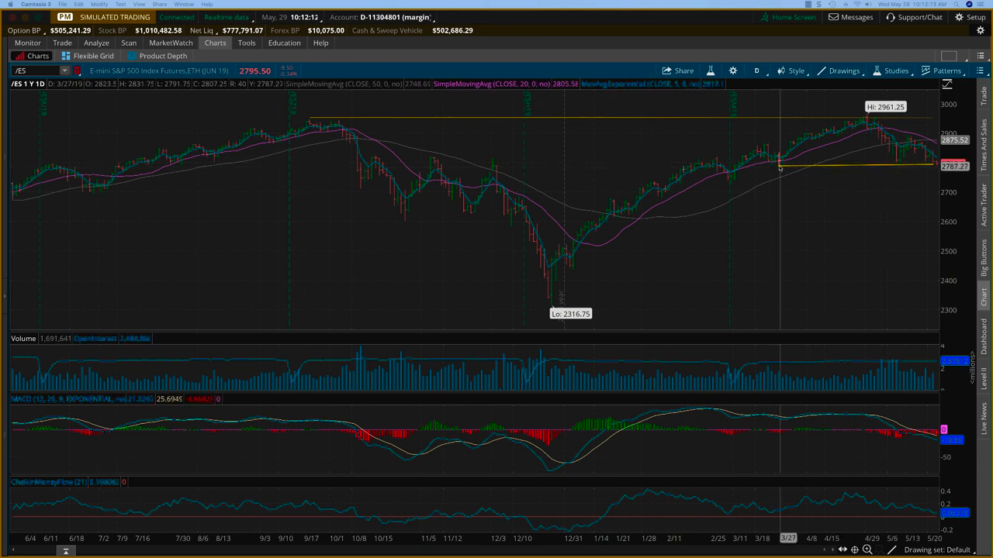
pyautogui.moveTo(881, 164)
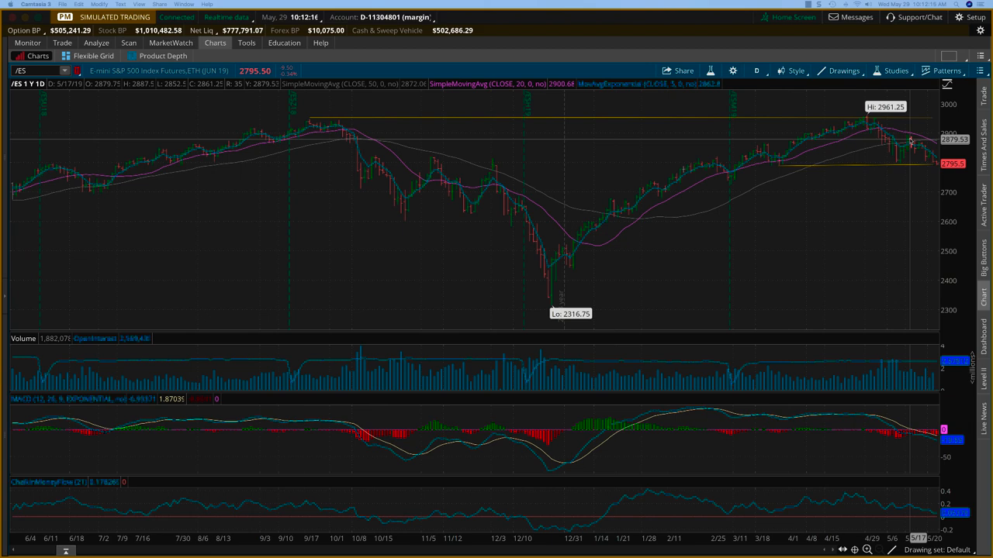
pyautogui.moveTo(903, 147)
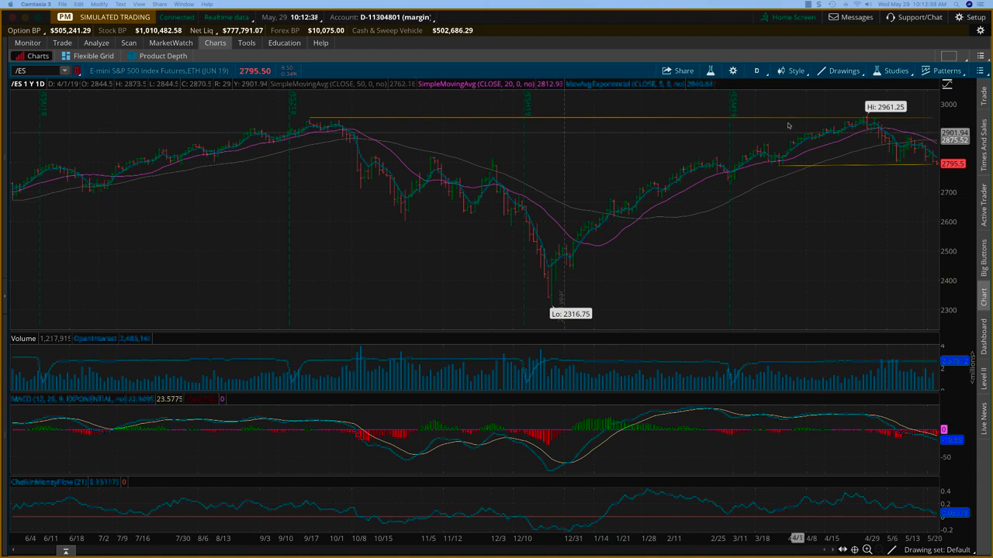
# - Set a custom time frame of 20 years with a monthly aggregation period on the /ES chart
pyautogui.click(757, 72)
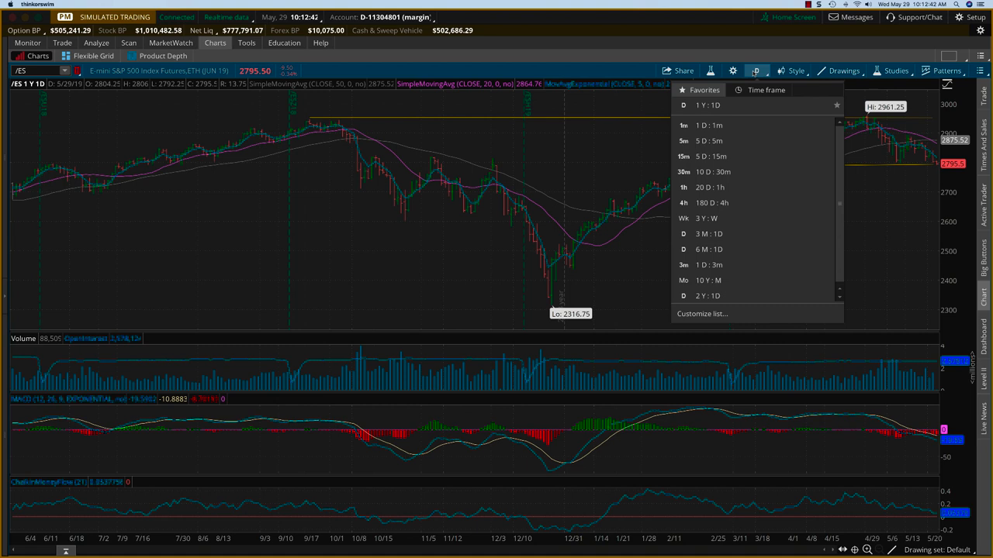
pyautogui.click(770, 90)
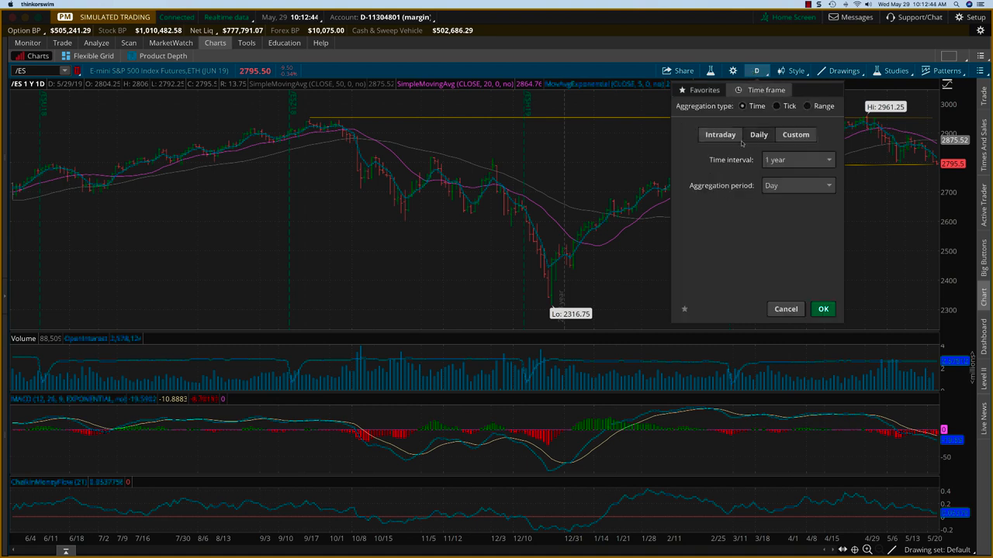
pyautogui.click(797, 159)
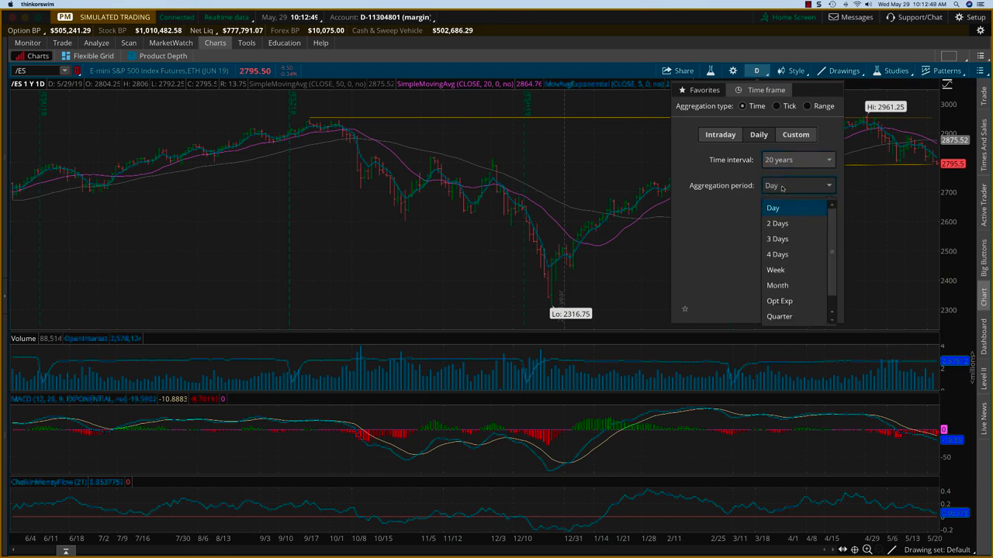
pyautogui.click(777, 285)
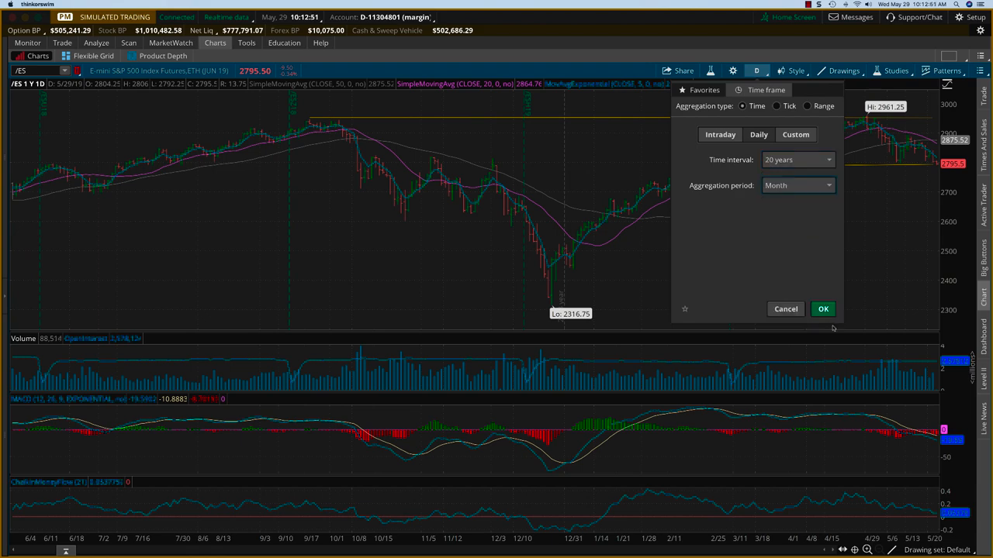
pyautogui.click(822, 309)
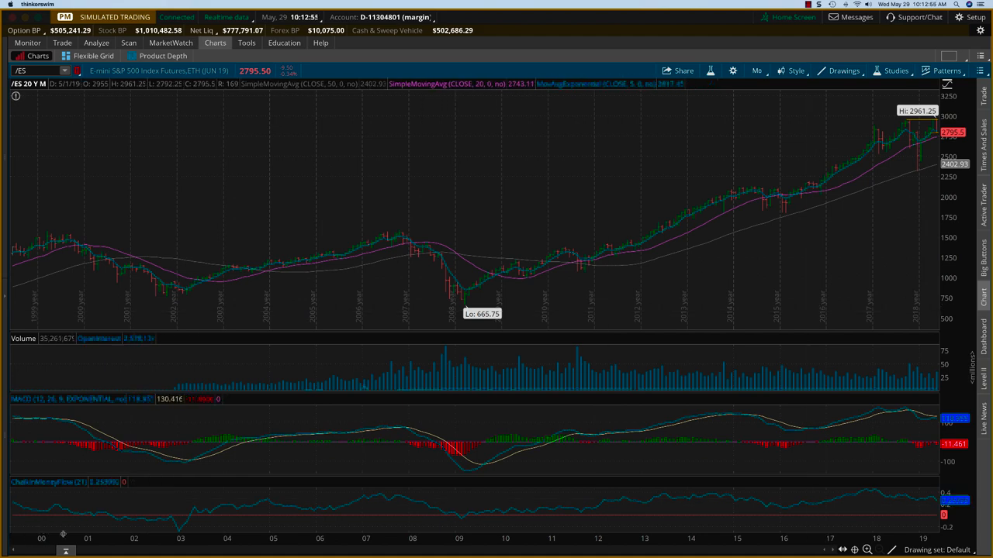
pyautogui.moveTo(487, 335)
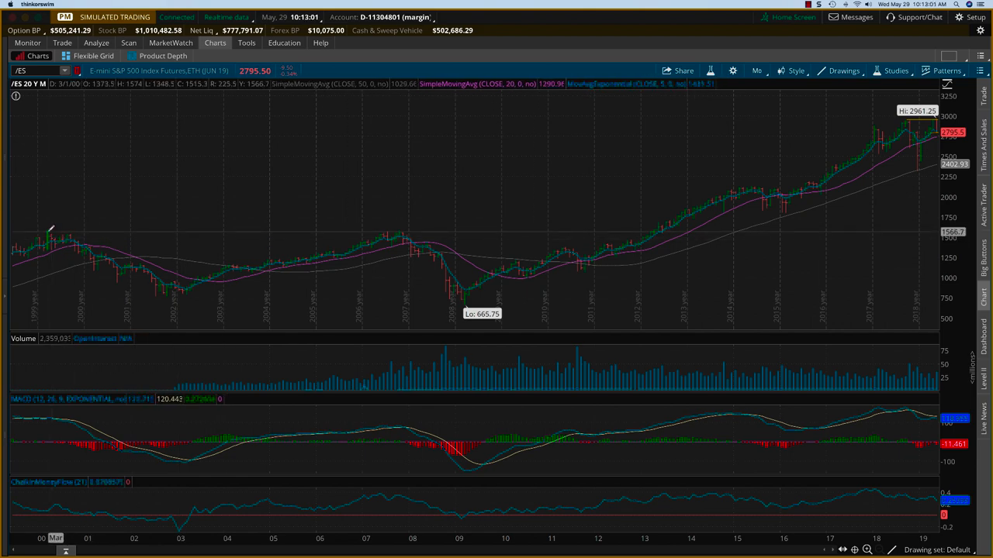
# - Draw a horizontal line connecting the 2000 and 2007 highs on the 20Y:M chart
pyautogui.moveTo(48, 233); pyautogui.dragTo(165, 235)
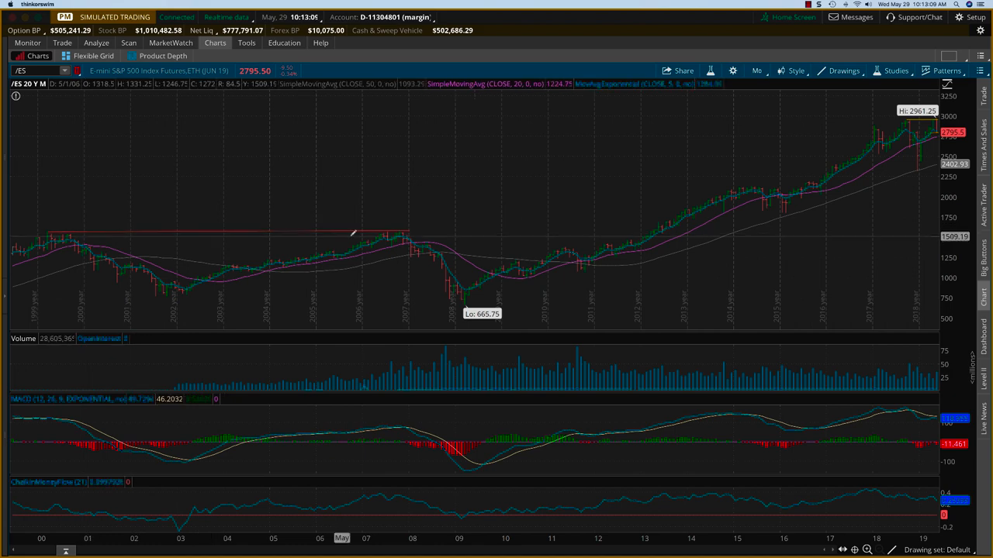
pyautogui.moveTo(419, 231)
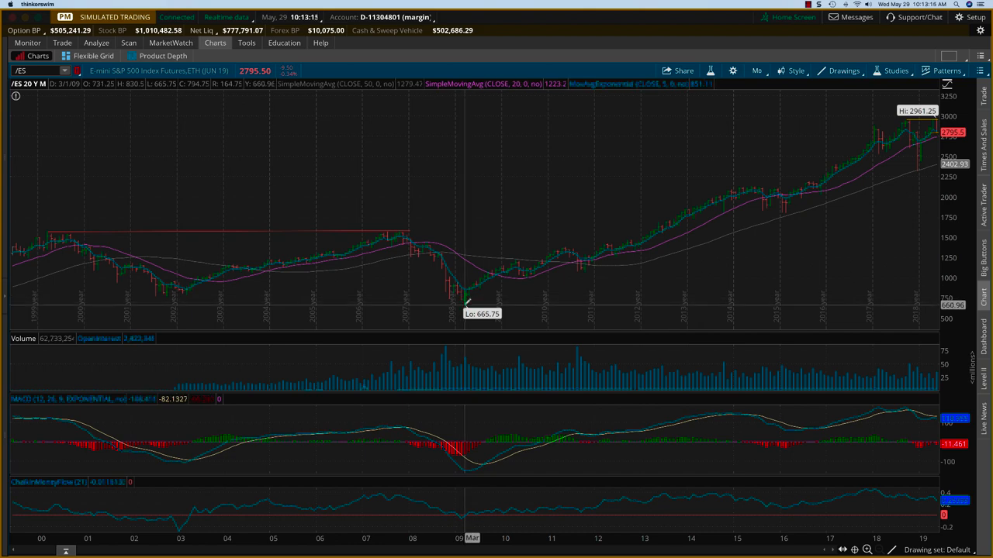
pyautogui.moveTo(815, 158)
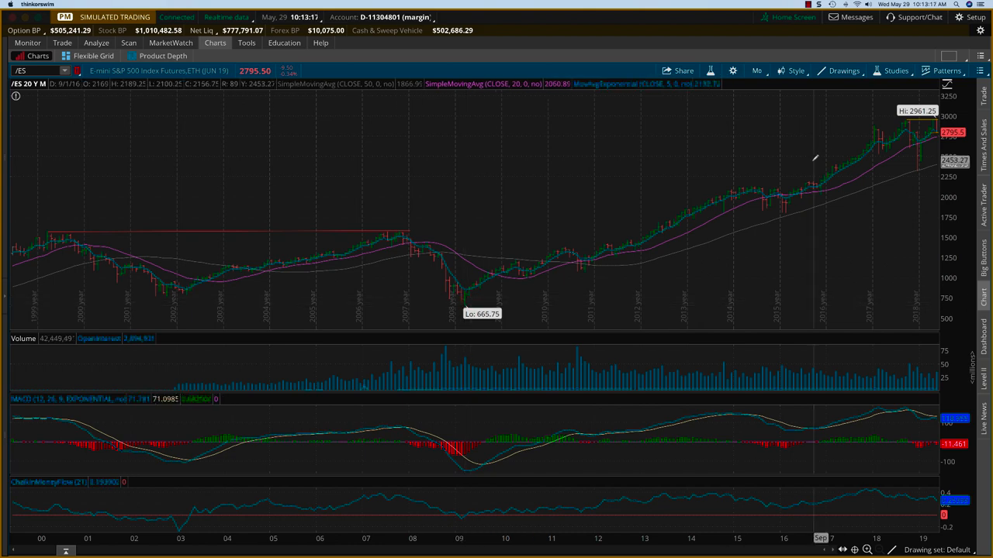
pyautogui.moveTo(919, 127)
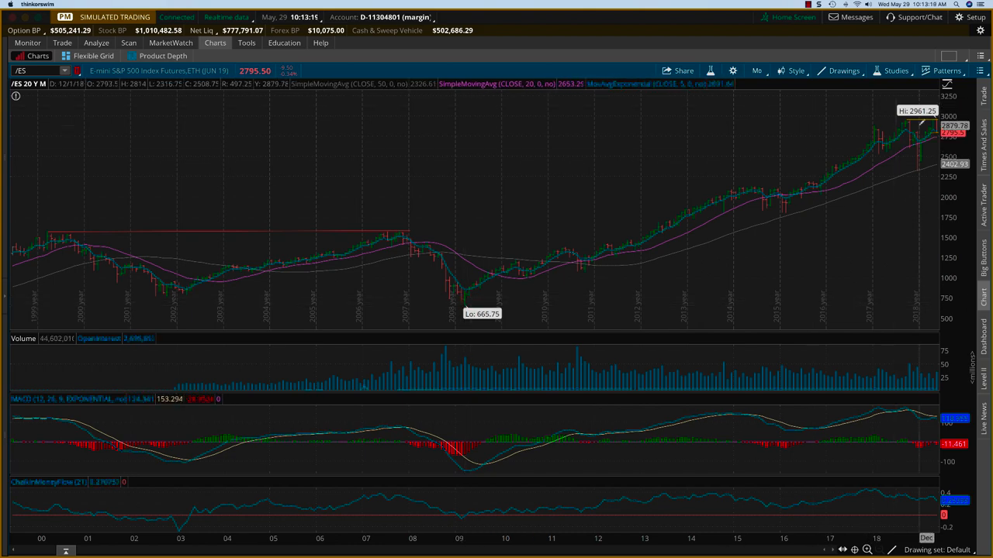
pyautogui.moveTo(704, 85)
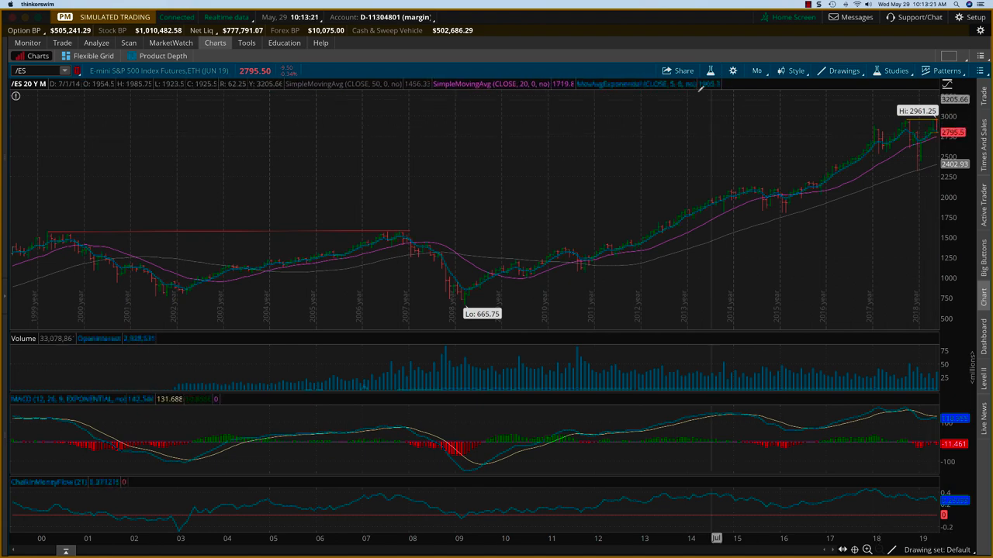
# - Return the /ES chart to the 1Y:1D favorite time frame
pyautogui.click(755, 72)
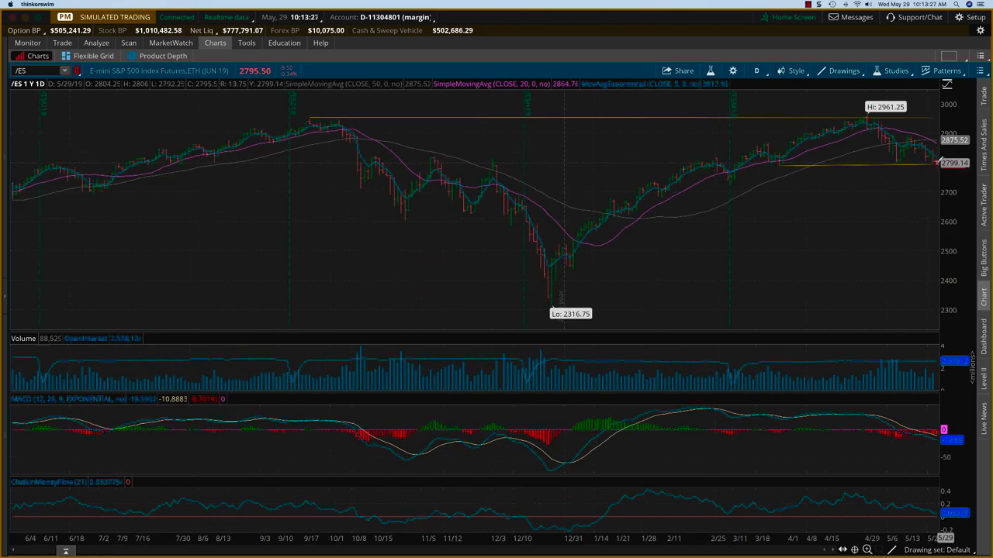
pyautogui.moveTo(732, 183)
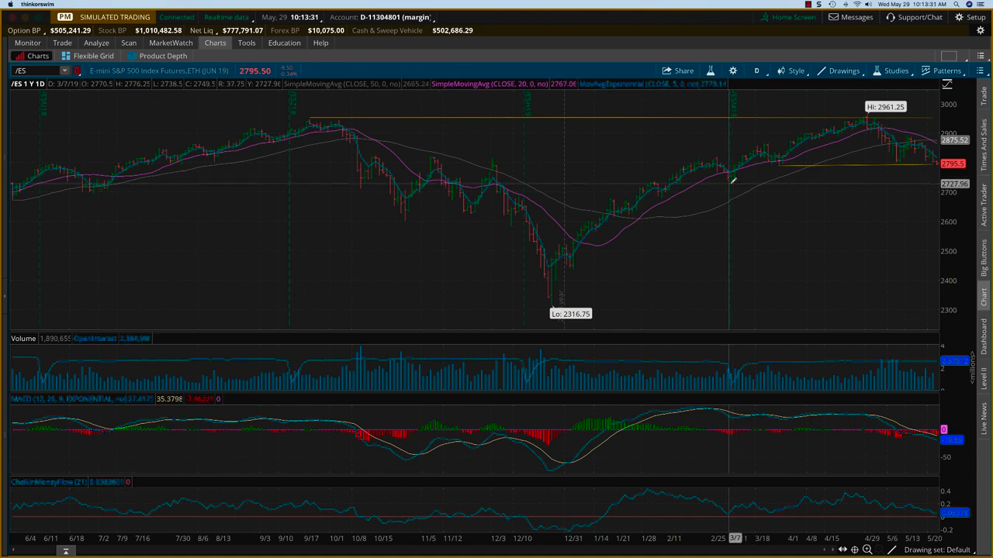
pyautogui.moveTo(738, 180)
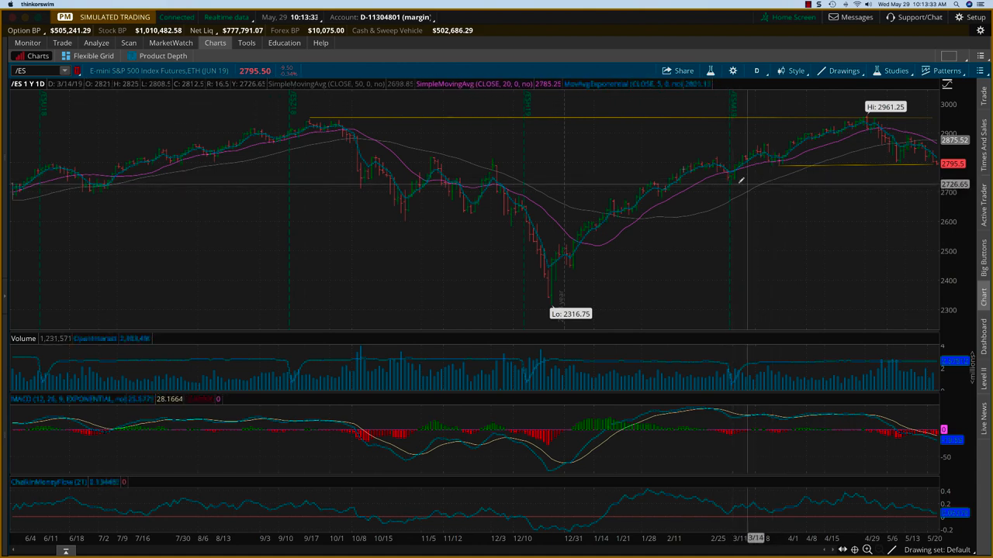